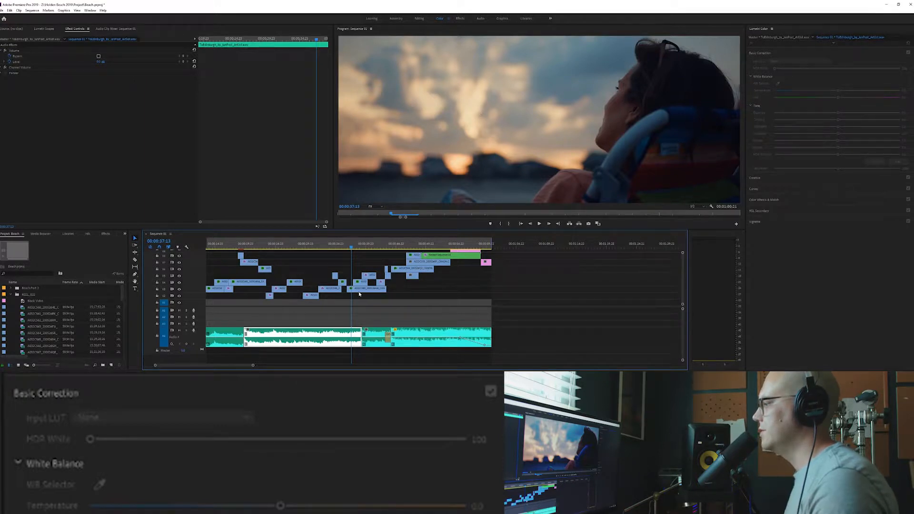
Inspect the log beach clip's Lumetri Color grade and bring up its waveform scope.
click(367, 289)
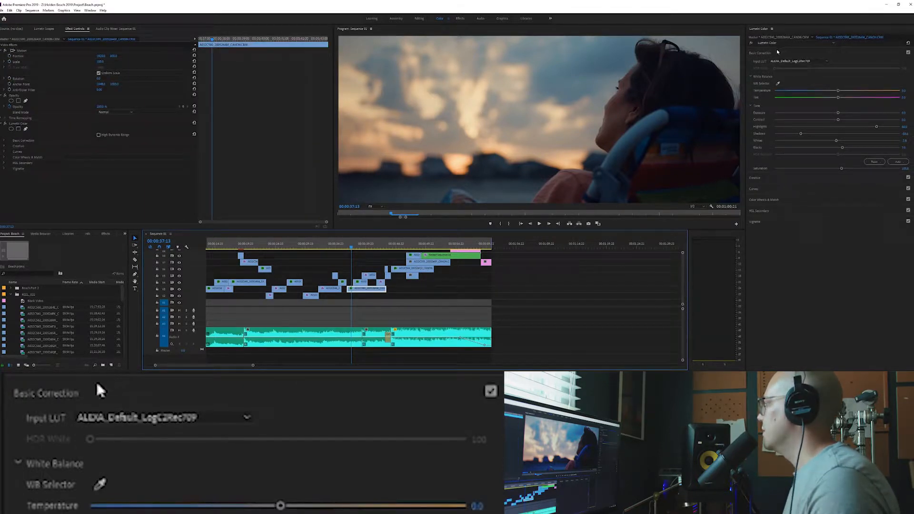
click(44, 29)
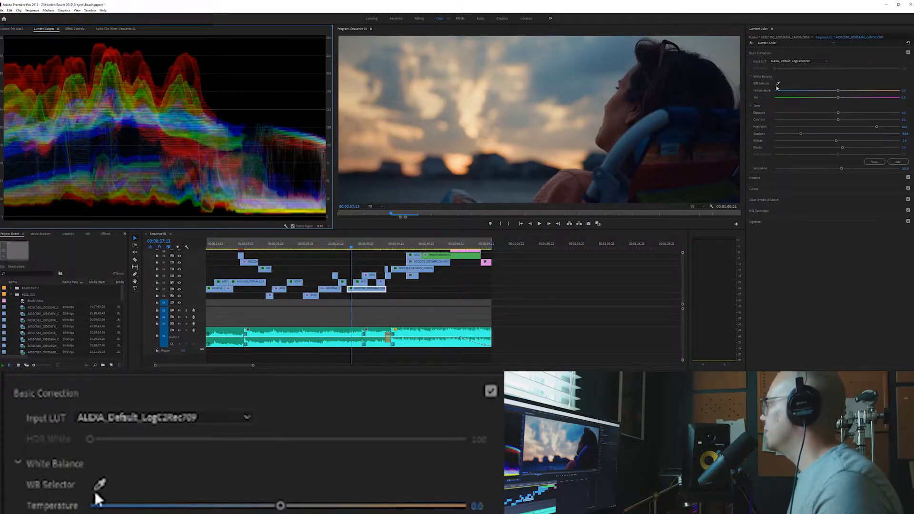
click(163, 418)
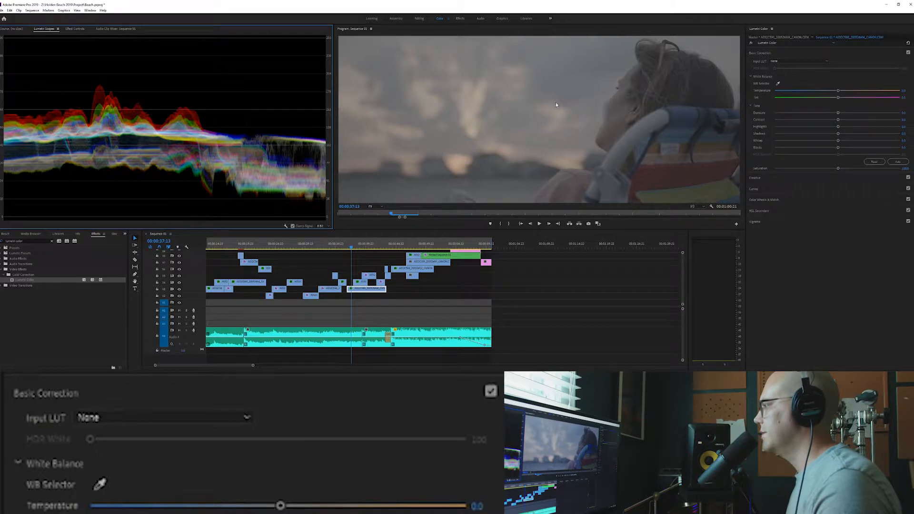
mouse_move(559, 124)
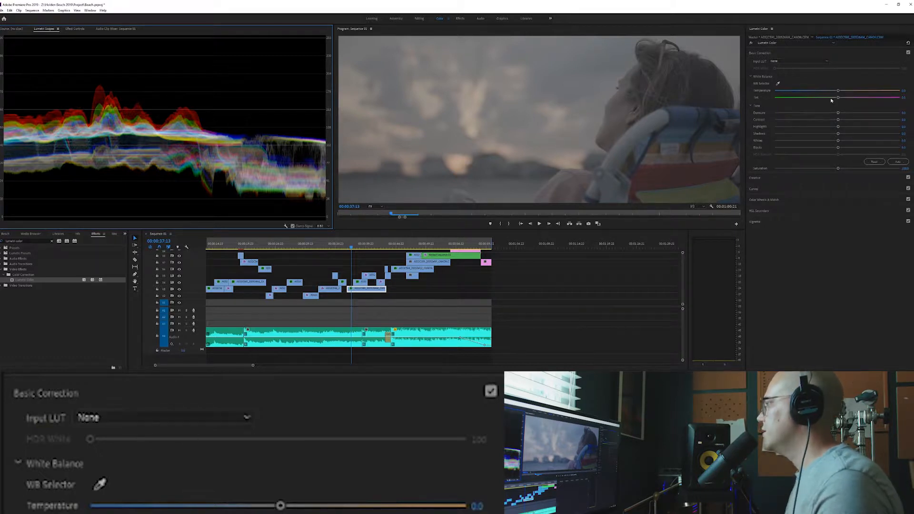
mouse_move(817, 191)
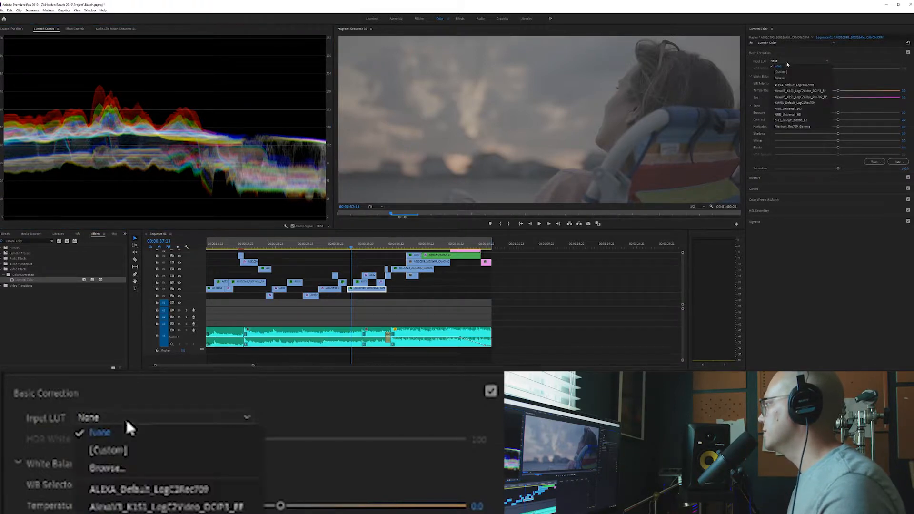
mouse_move(143, 489)
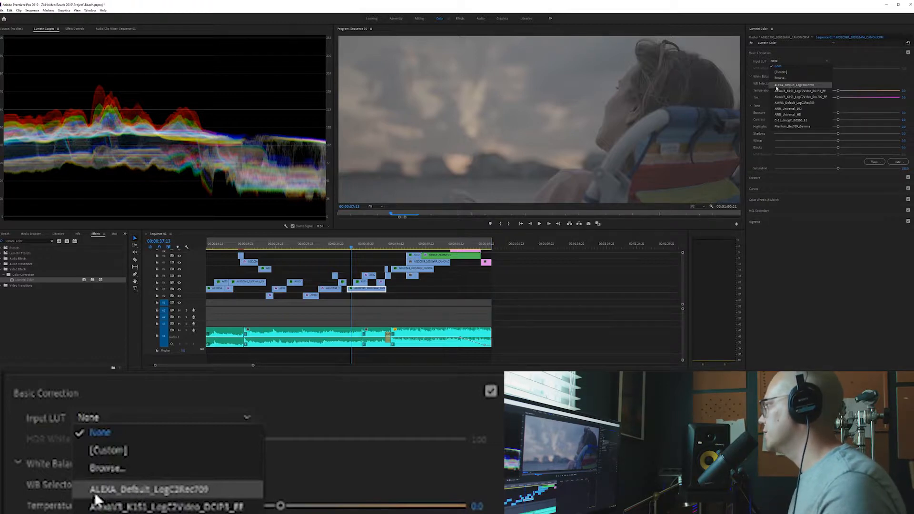
mouse_move(166, 501)
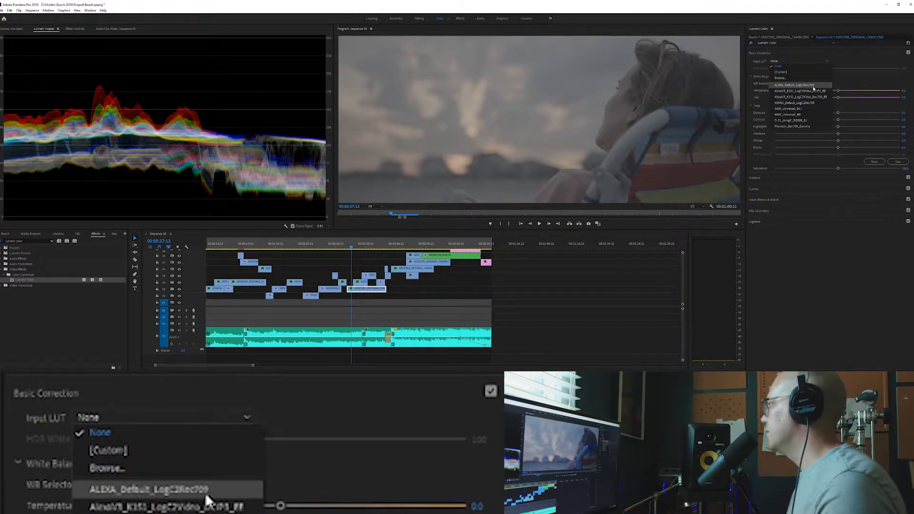
Choose ALEXA_Default_LogC2Rec709 as the clip's Input LUT.
click(165, 488)
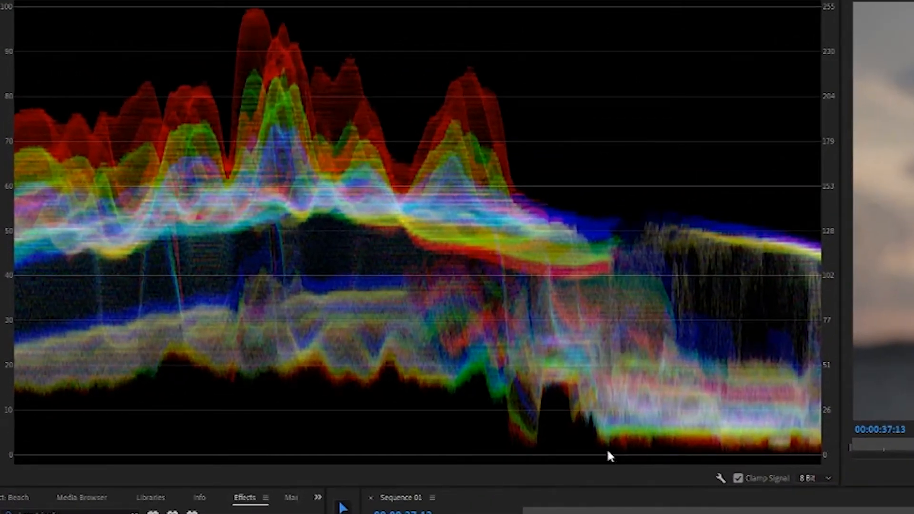
mouse_move(759, 460)
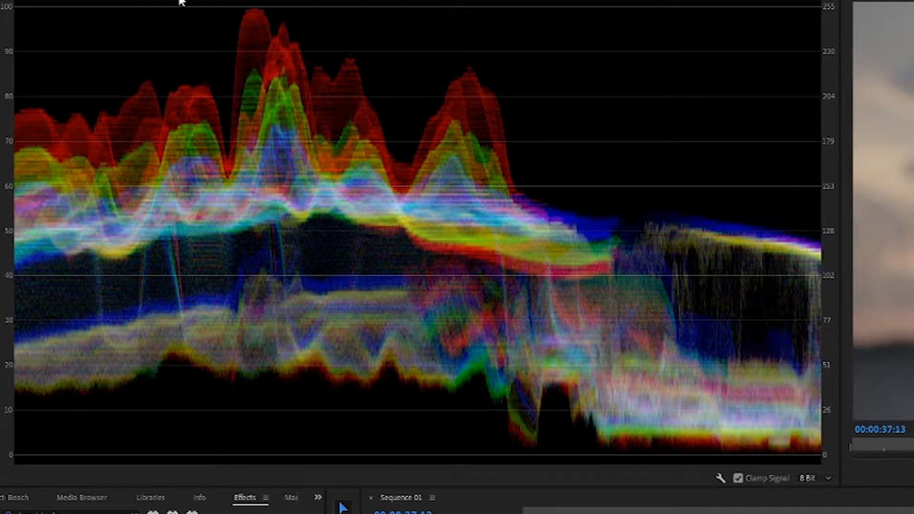
mouse_move(329, 89)
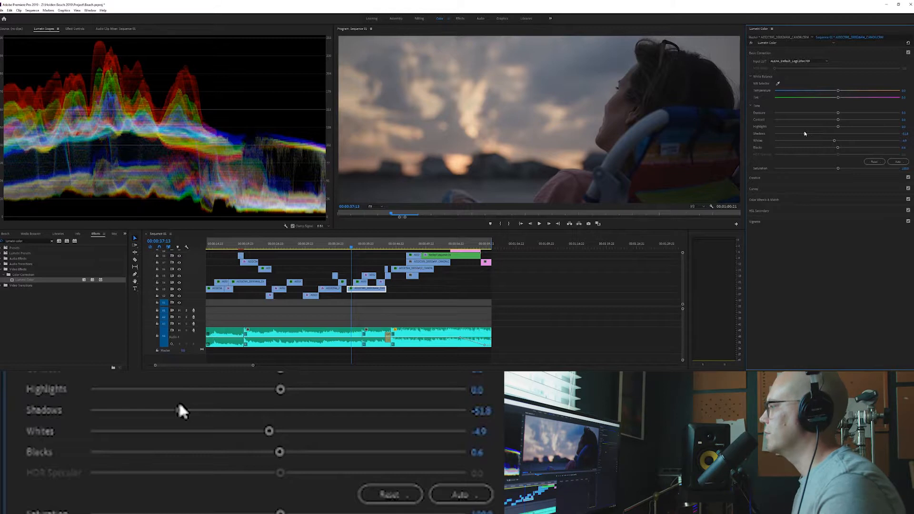
mouse_move(181, 411)
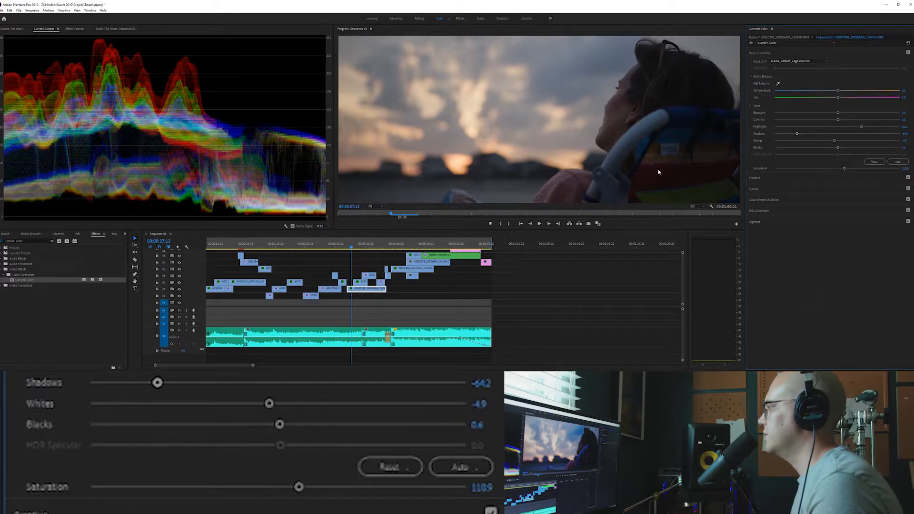
mouse_move(670, 81)
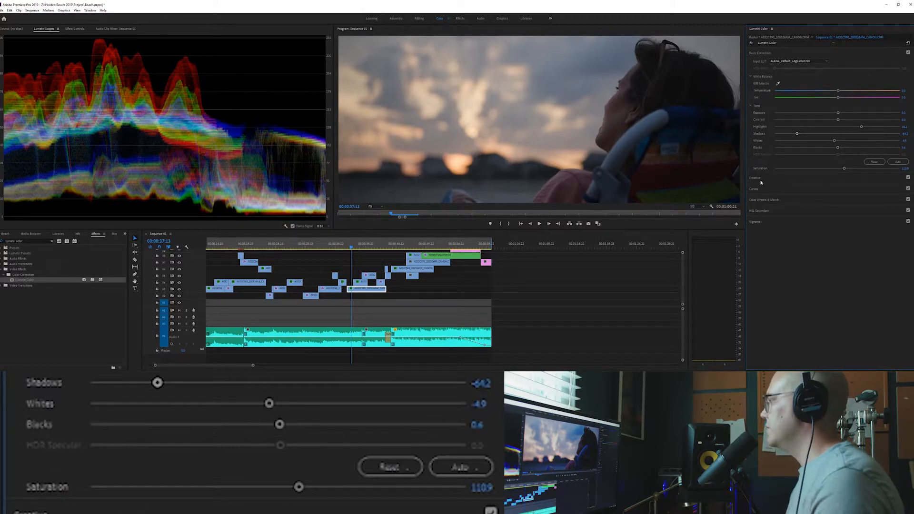
Browse the network drive and load the Sedona Standard .cube file as the Look.
click(804, 72)
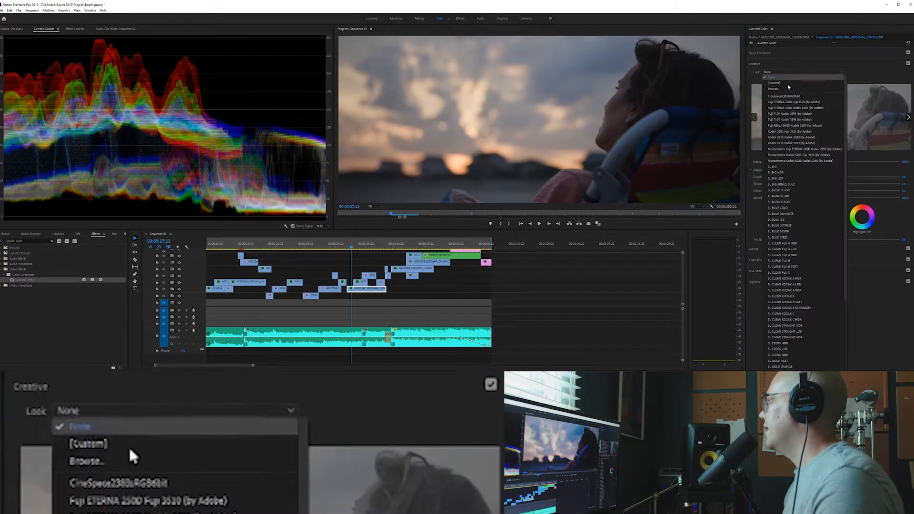
click(86, 461)
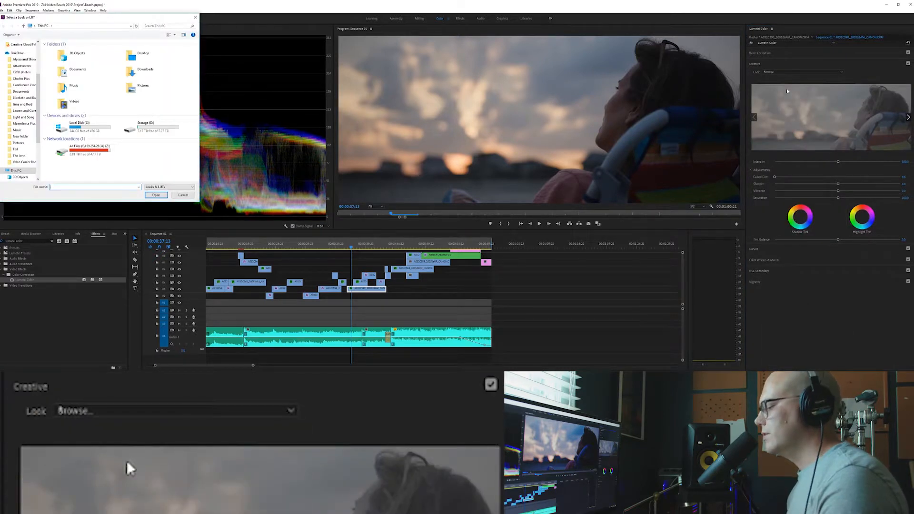
click(79, 152)
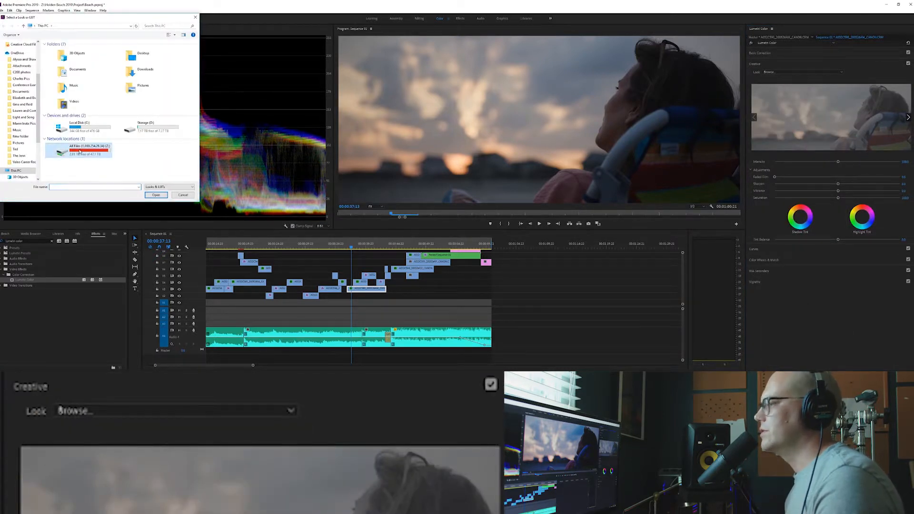
double_click(79, 151)
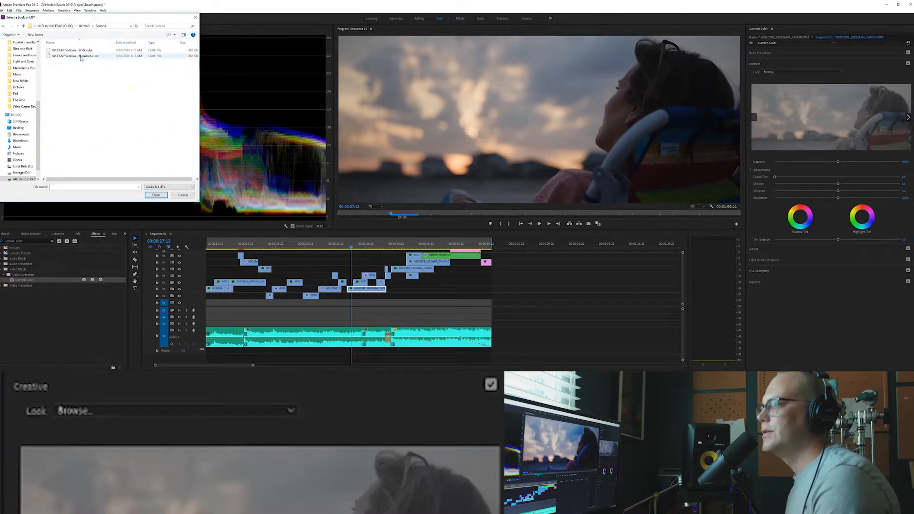
click(75, 57)
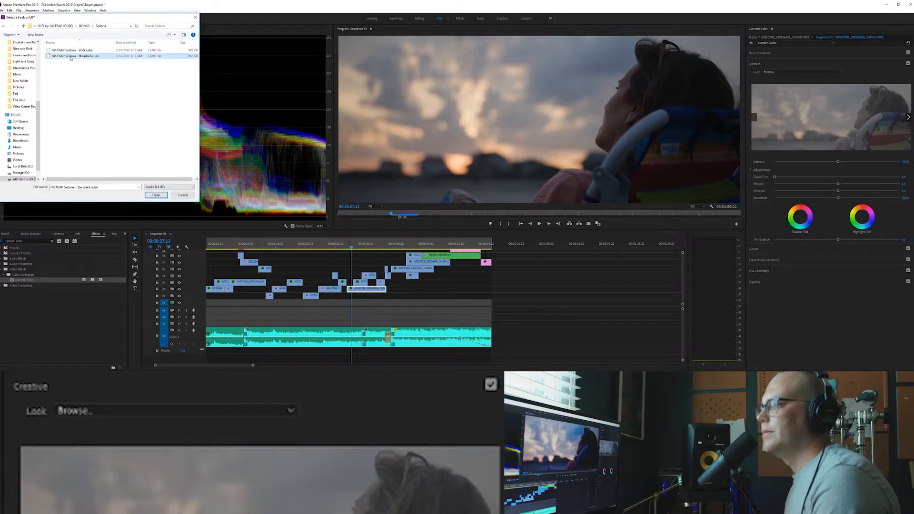
click(155, 195)
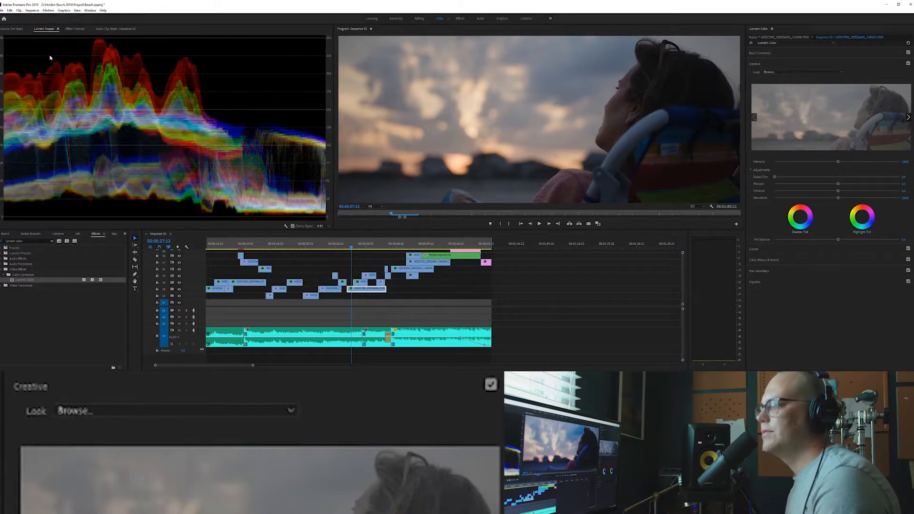
Run the Sedona Standard look at intensity 52 and add another Lumetri Color effect.
click(175, 410)
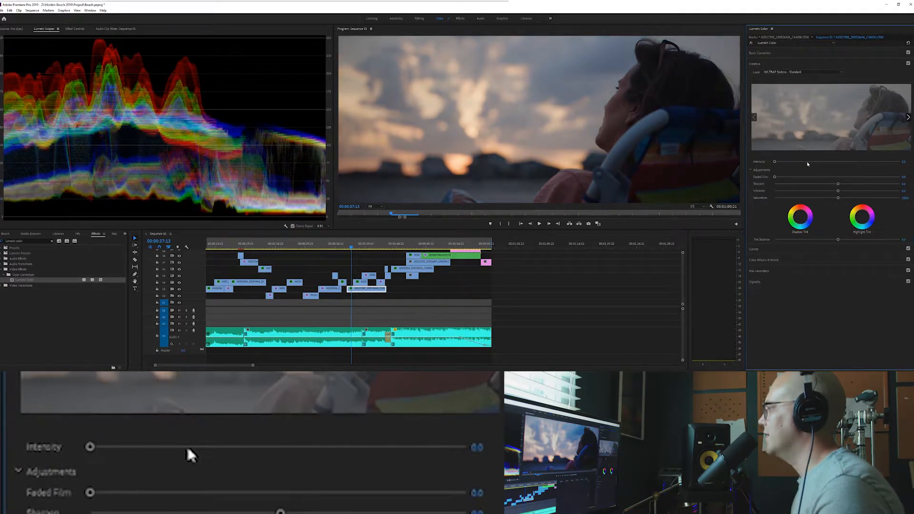
mouse_move(792, 184)
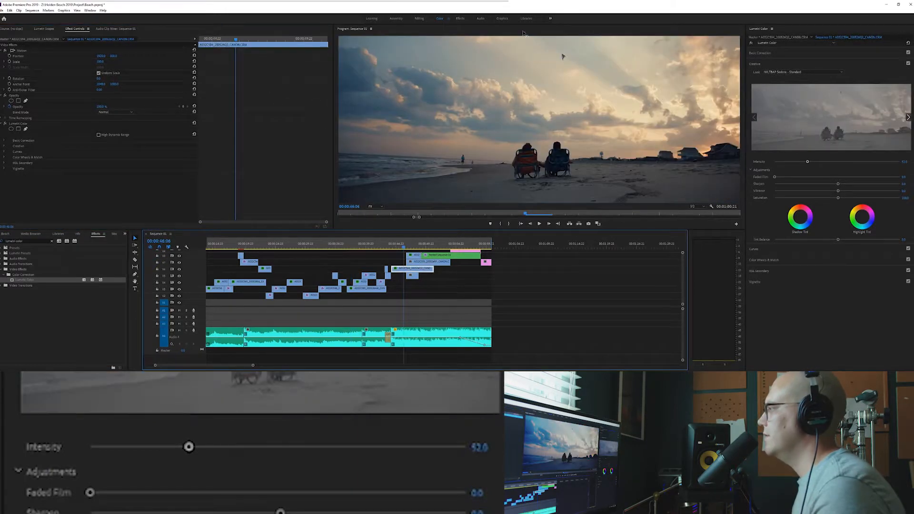
mouse_move(561, 65)
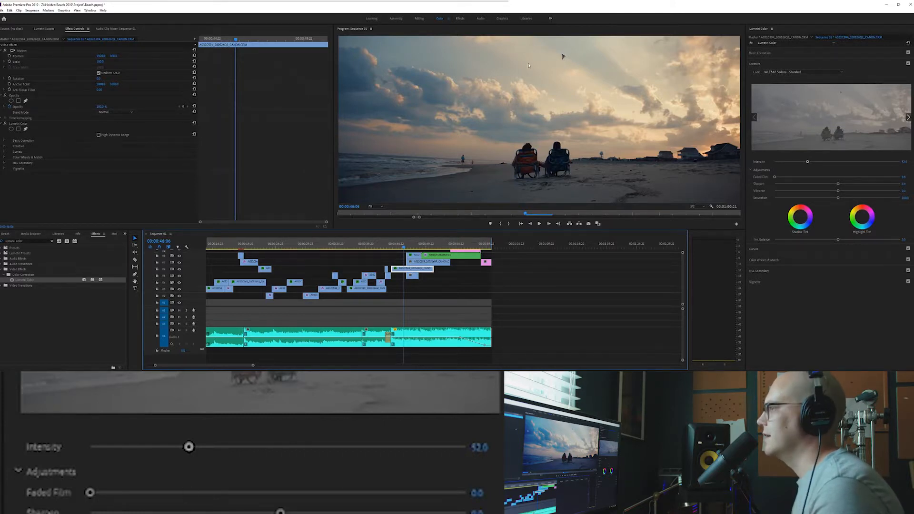
click(761, 53)
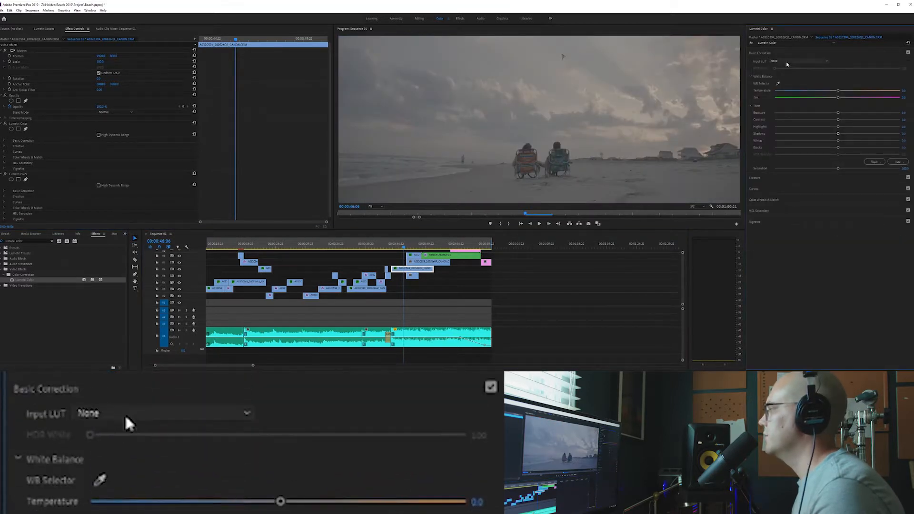
Open the Input LUT list to pick ALEXA_Default_LogC2Rec709 for the wide beach shot.
click(164, 413)
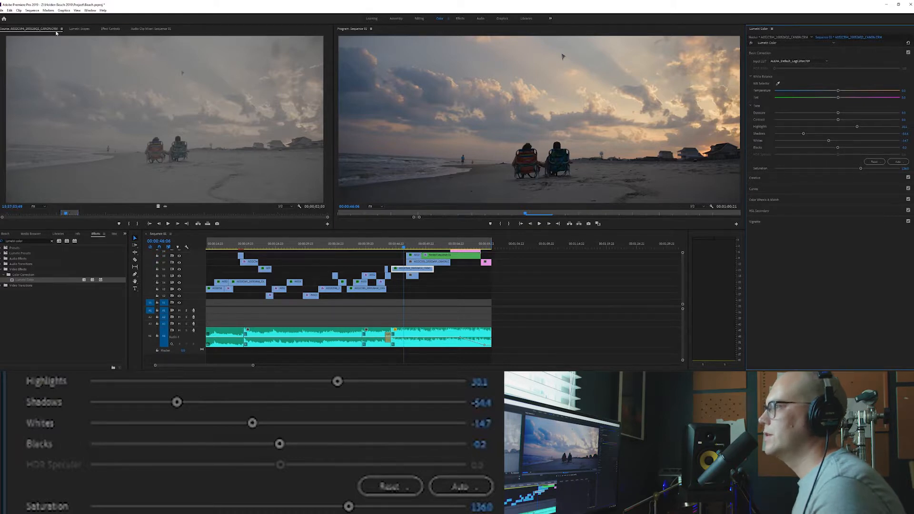
Review the master clip's Canon Cinema RAW settings: Cinema Gamut and Canon Log 2.
click(110, 29)
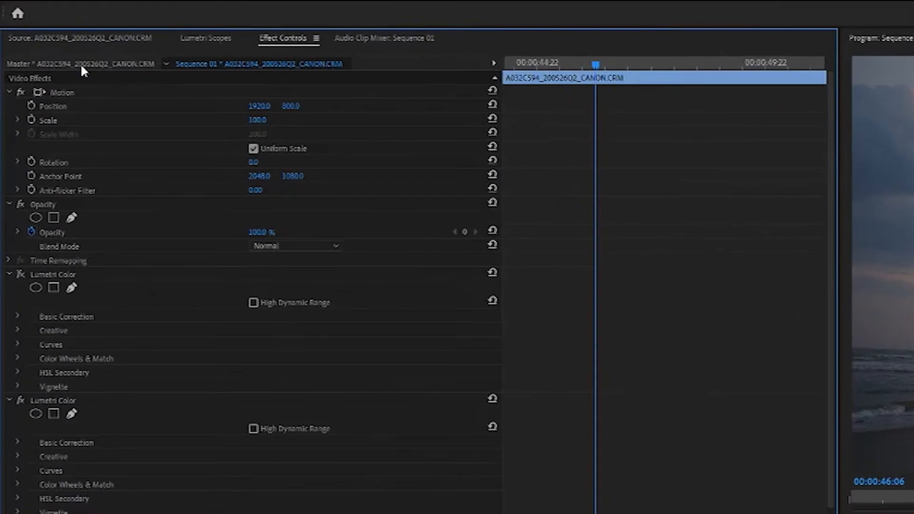
mouse_move(138, 69)
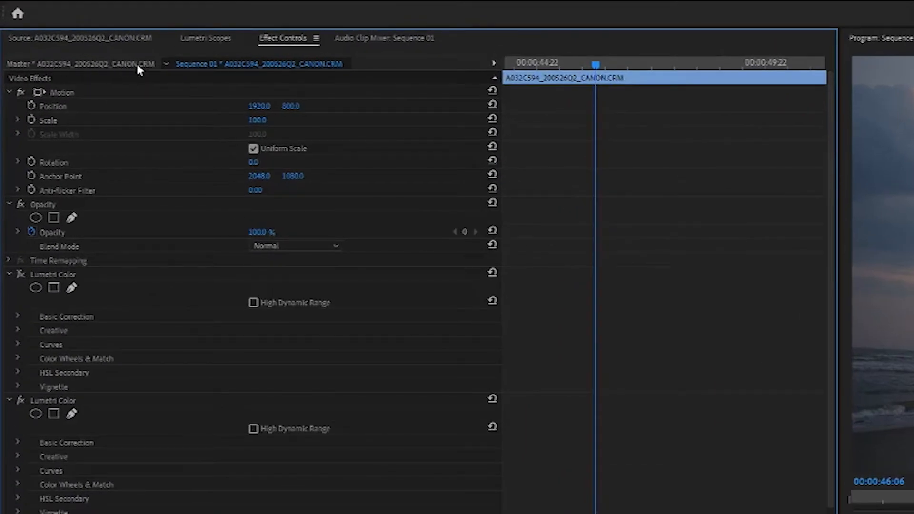
click(75, 63)
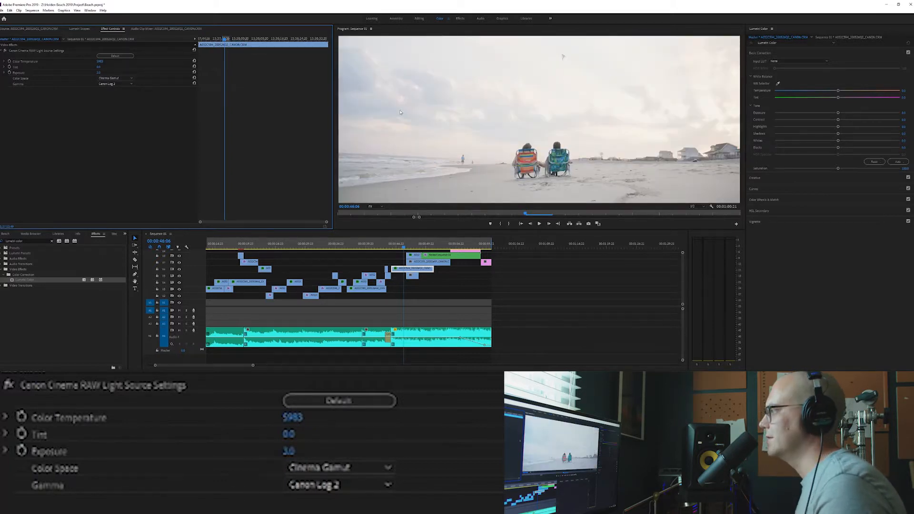
mouse_move(234, 107)
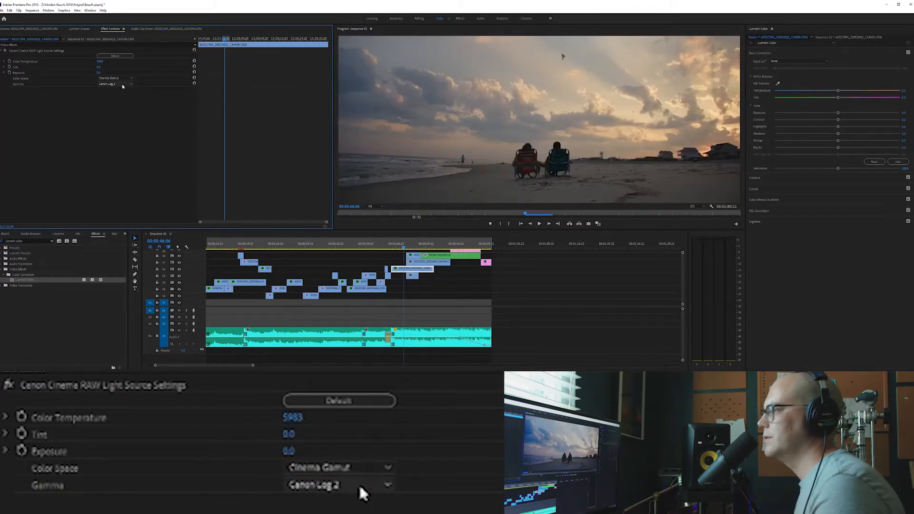
click(115, 84)
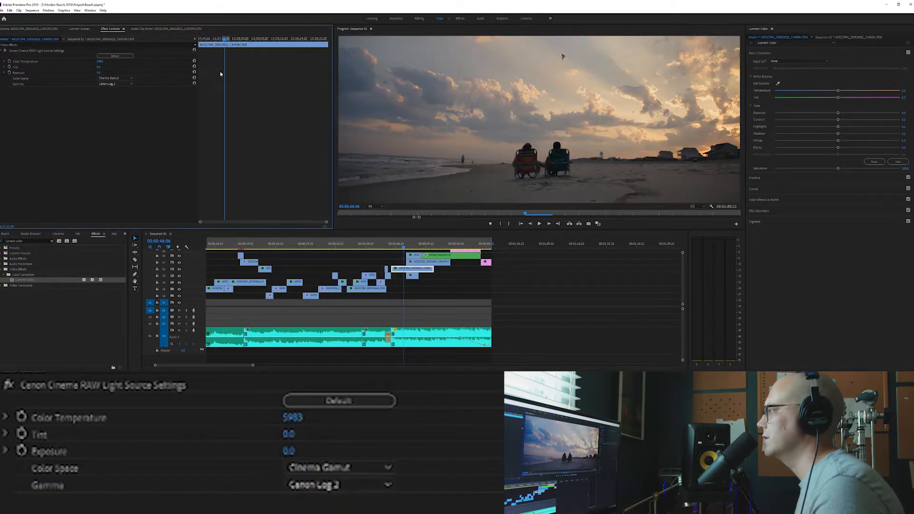
mouse_move(255, 416)
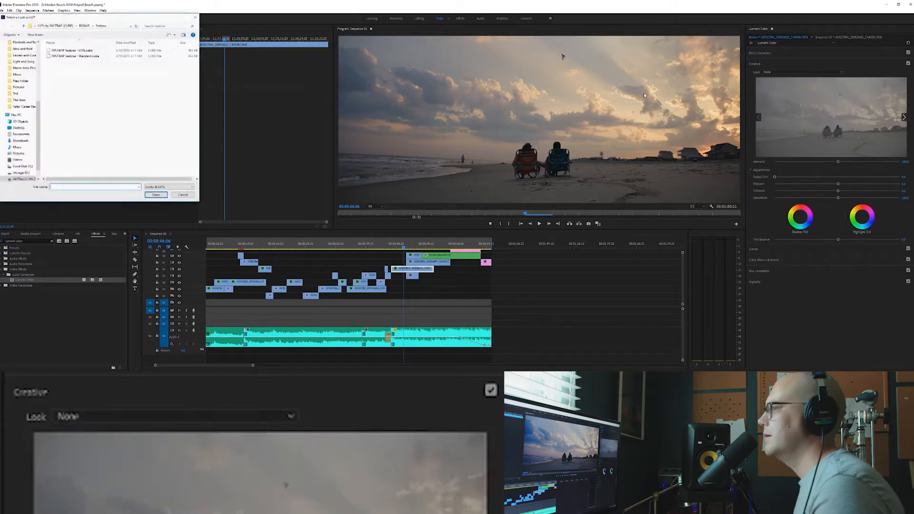
Select MISTRAP Sedona - Standard.cube and load it as the creative look.
click(74, 56)
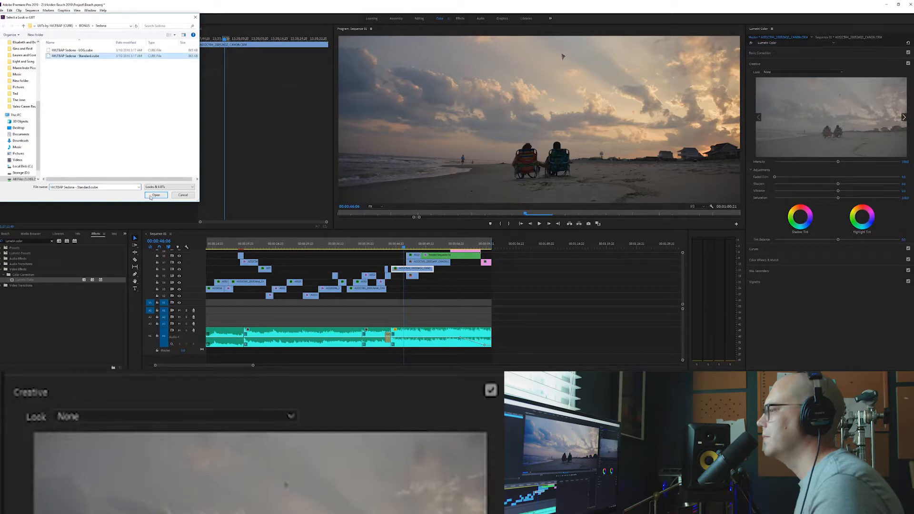
click(156, 195)
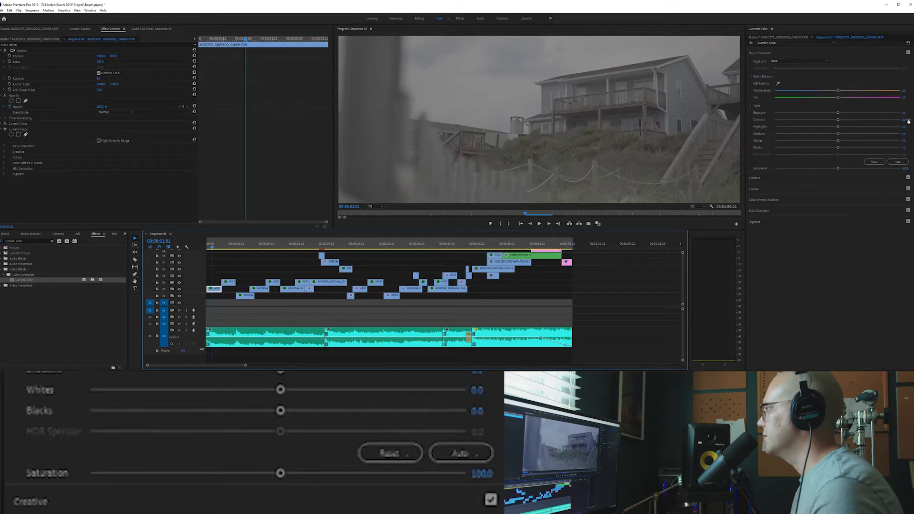
mouse_move(396, 403)
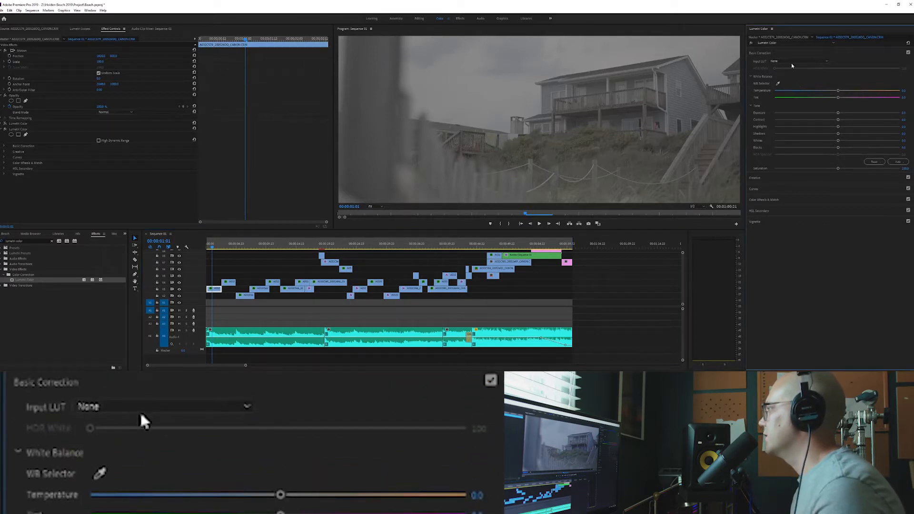
Apply the ALEXA LogC-to-Rec709 input LUT to the beach house clip and show the waveform scopes.
click(164, 406)
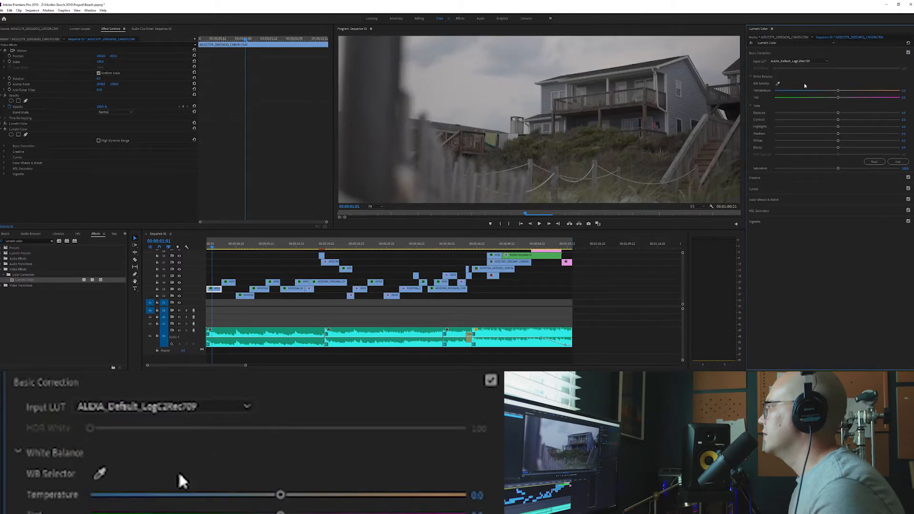
click(81, 29)
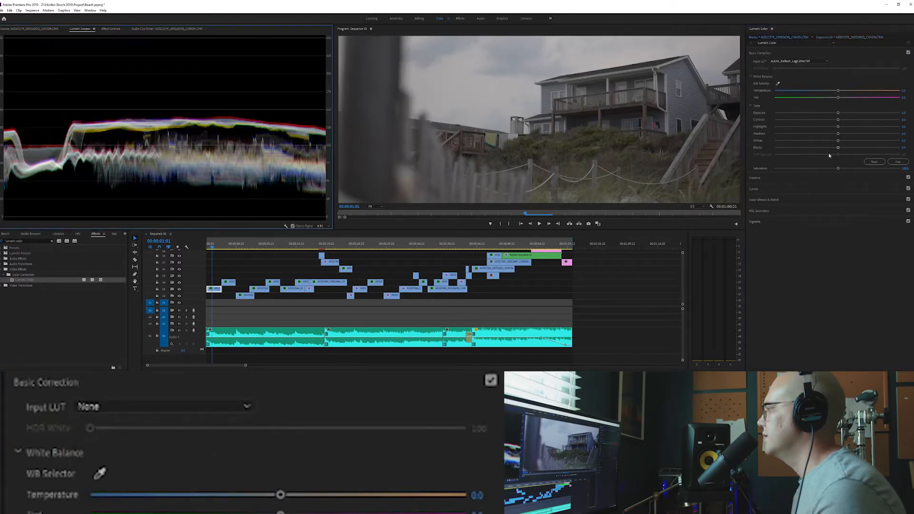
scroll(down, 3)
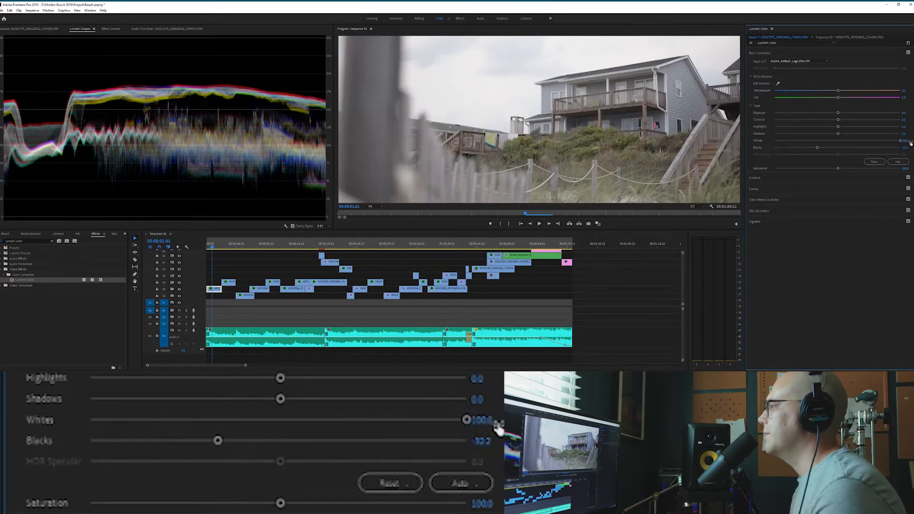
mouse_move(314, 394)
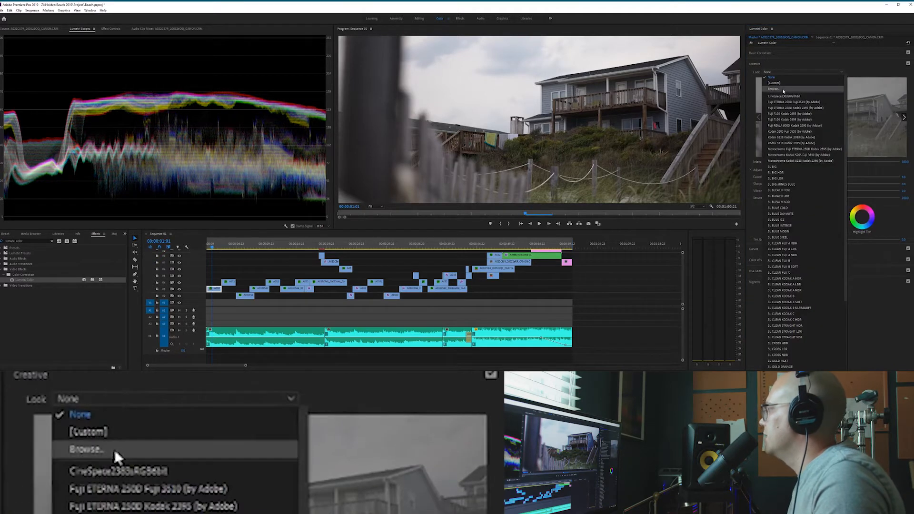
Browse for the Sedona Standard .cube look file for the beach house clip.
click(86, 449)
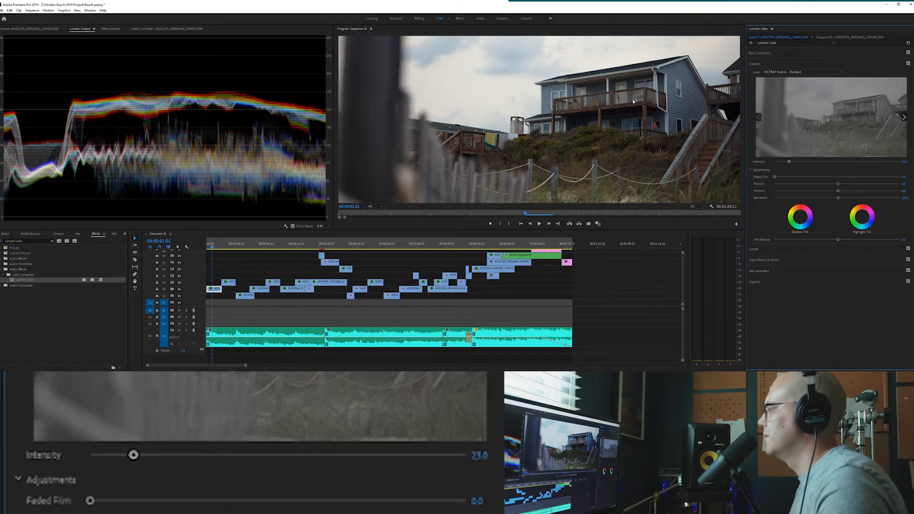
mouse_move(507, 102)
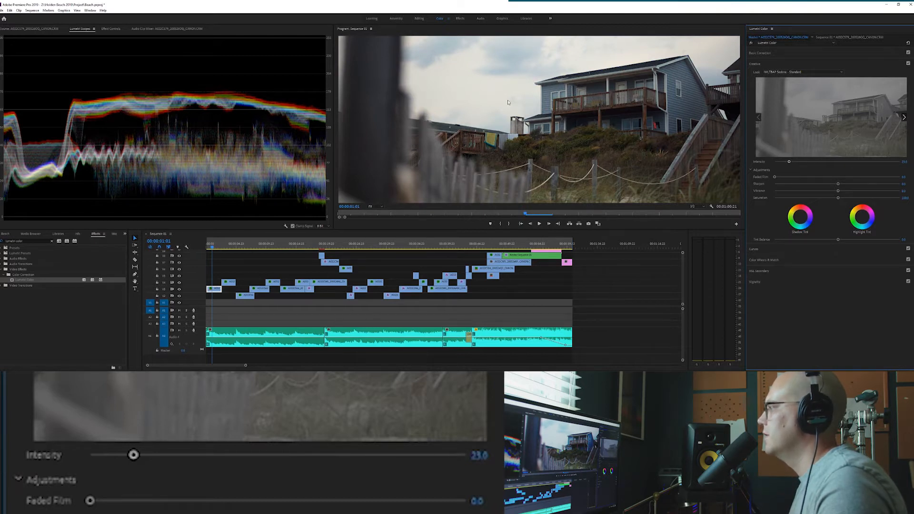